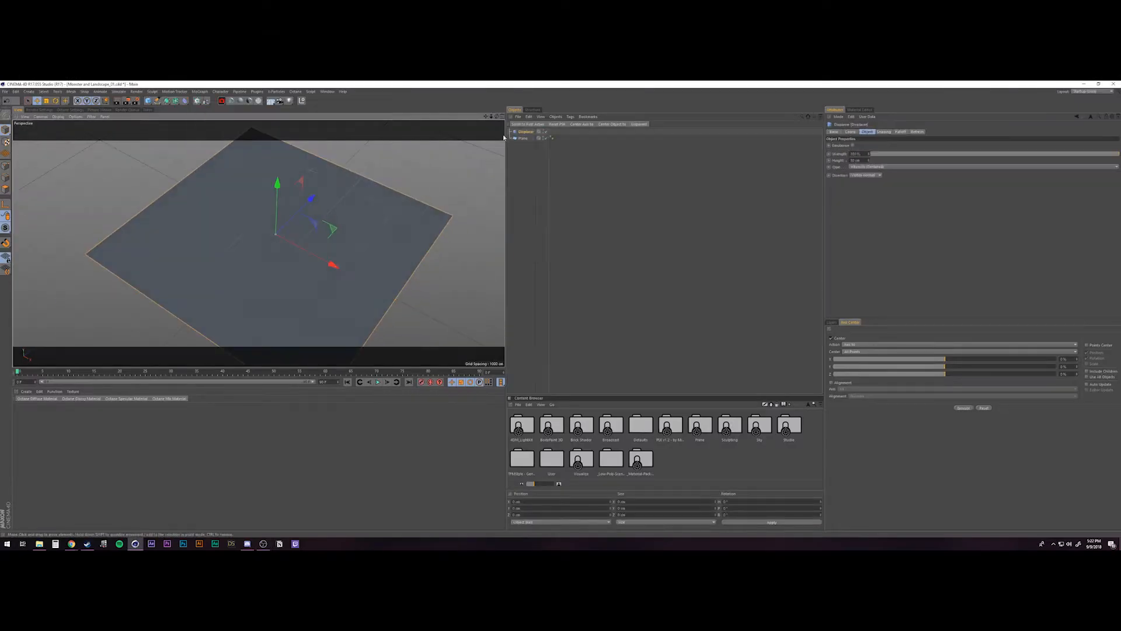
- Add an Octane Daylight to the displaced terrain plane and preview it in the Live Viewer
left_click(901, 131)
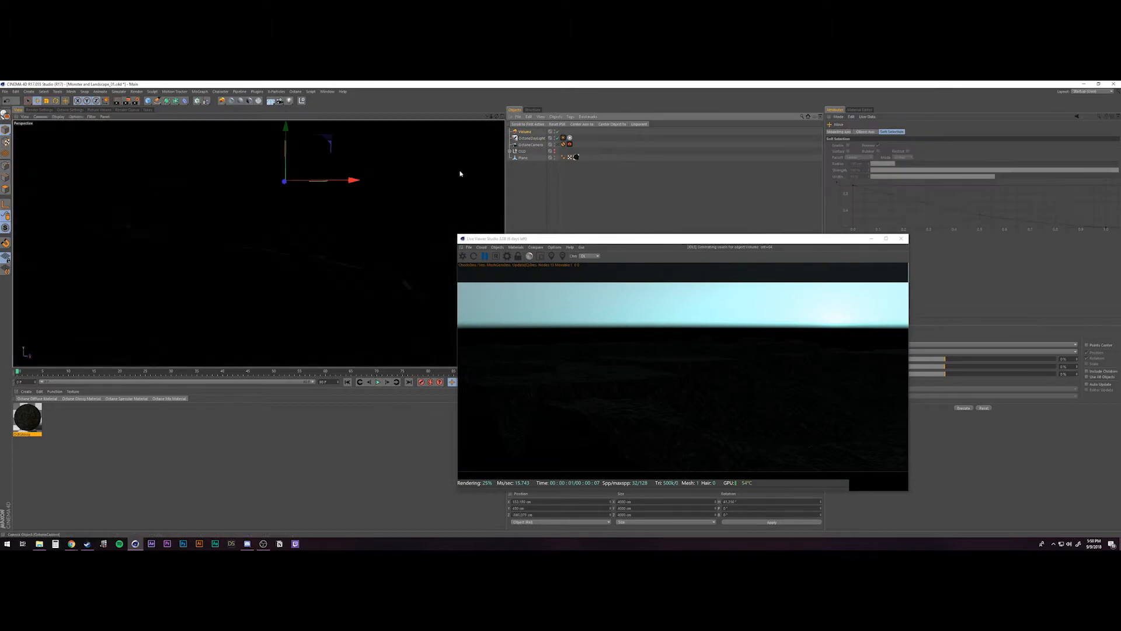
left_click_drag(679, 238, 353, 206)
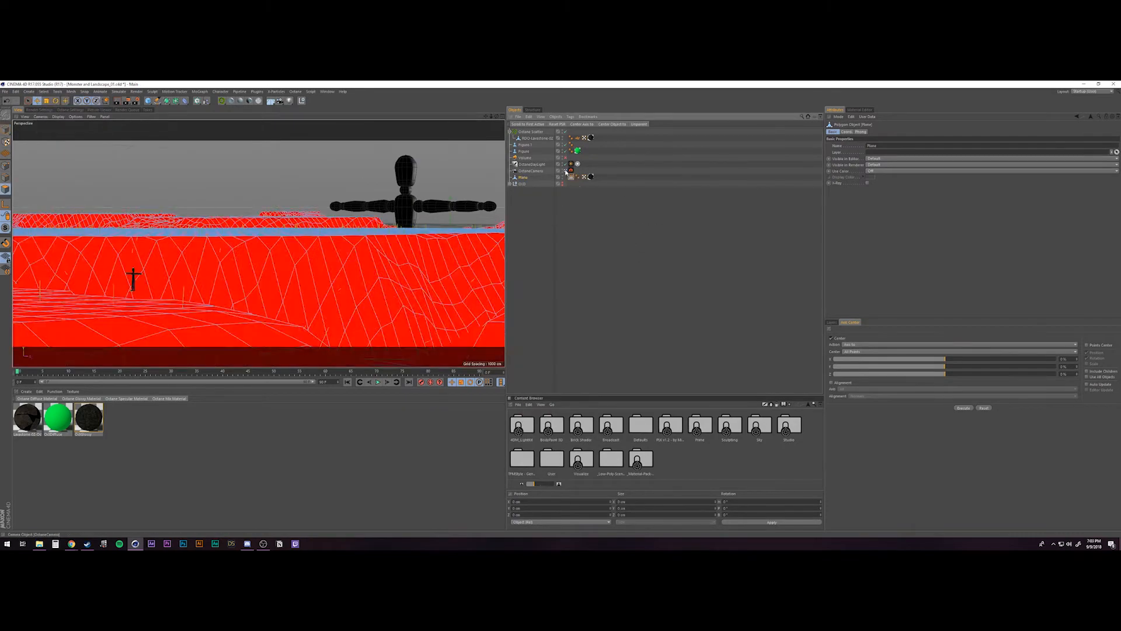
- Scatter rocks over the terrain and load LAVASTONE-02_COLOR_4k into the rock material's Diffuse
left_click(45, 92)
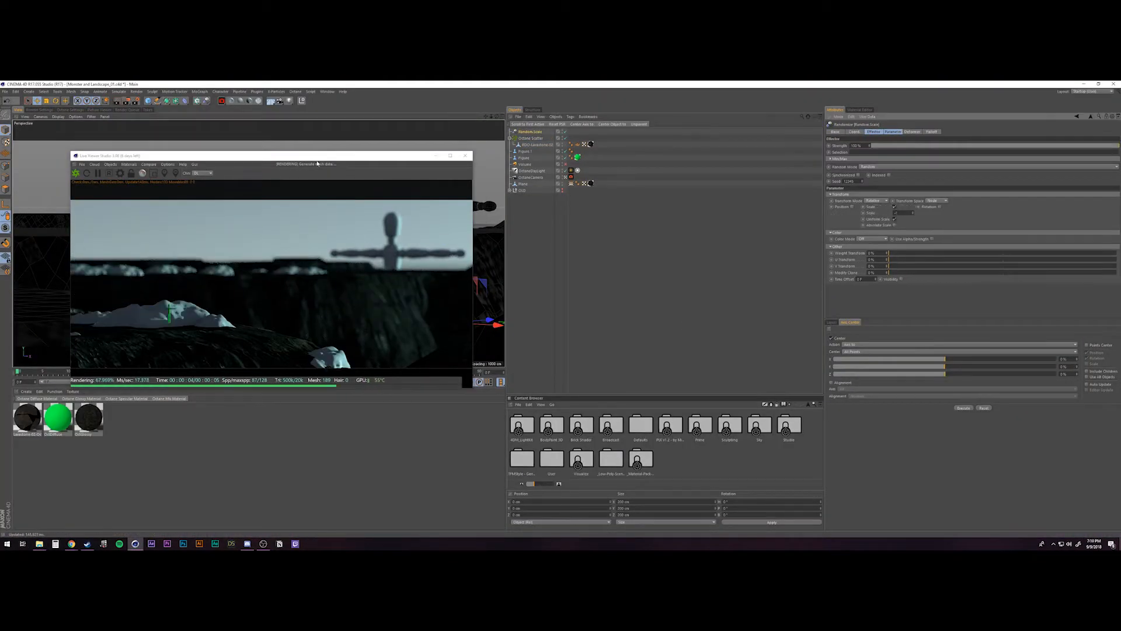
left_click_drag(270, 155, 597, 210)
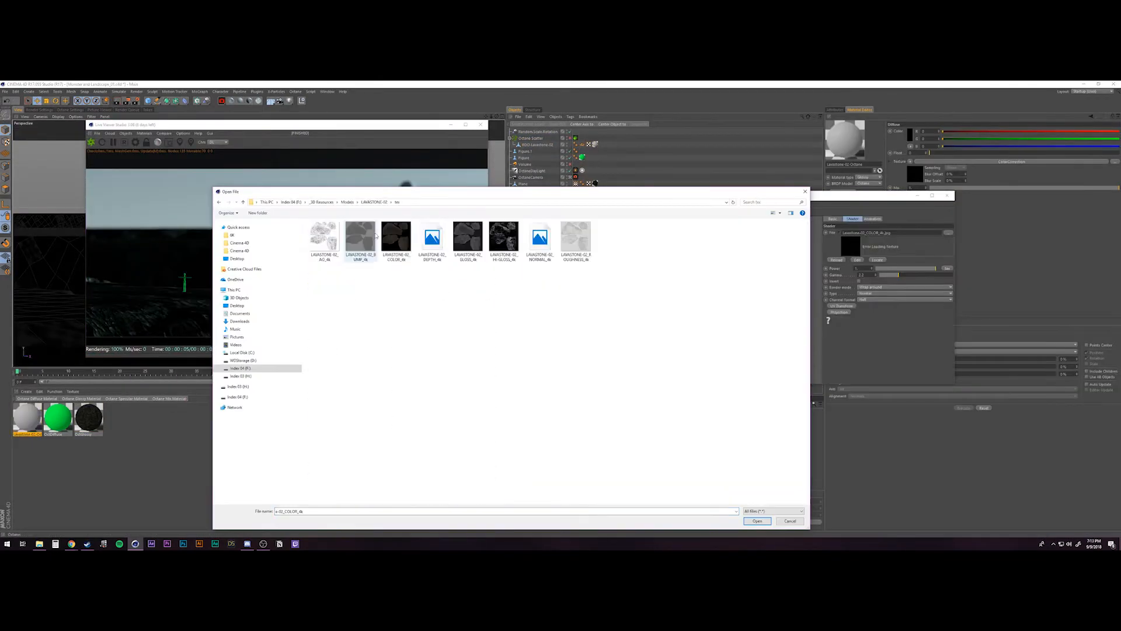
left_click(757, 520)
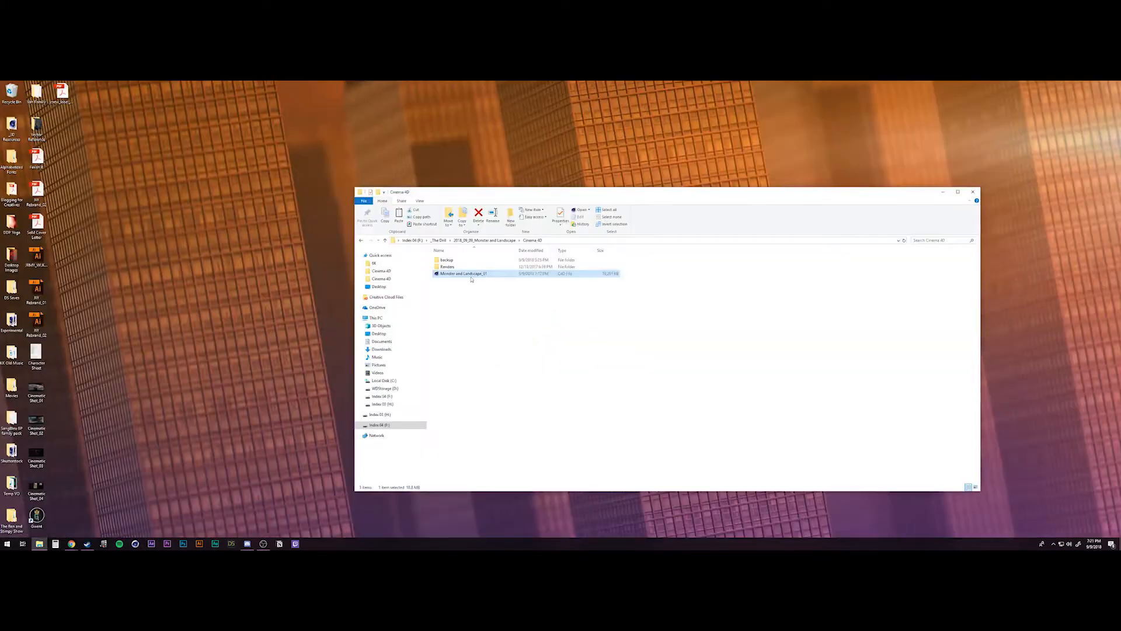
- Browse The Drill > Monster and Landscape > Cinema 4D folder and its saved files
double_click(463, 273)
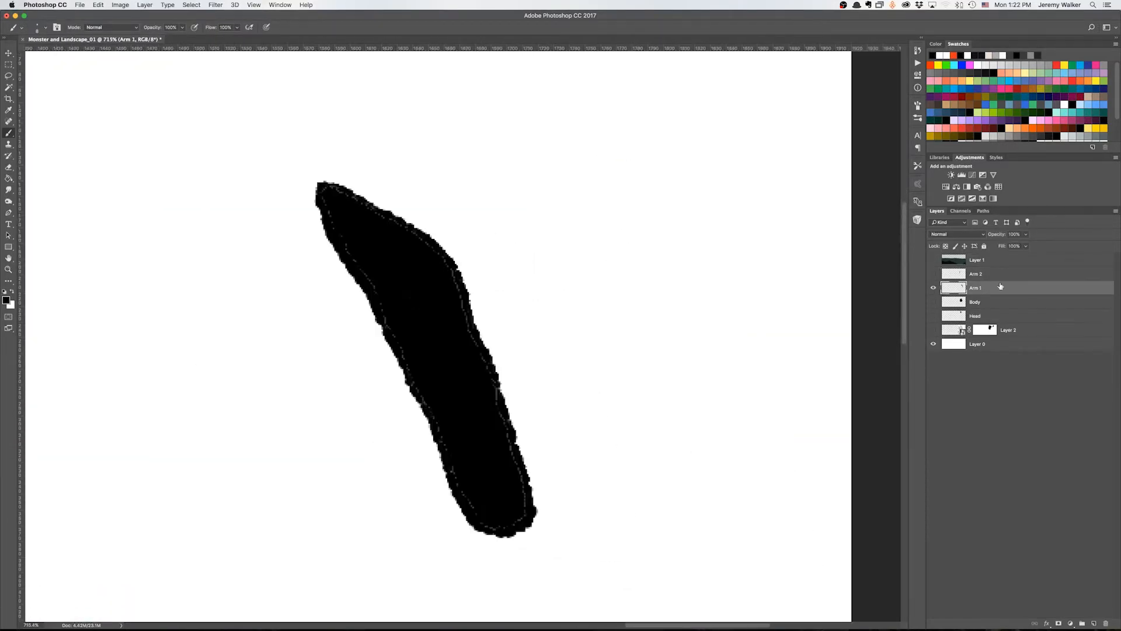
- Paint head, body, arm and lower-body silhouettes on separate layers, grouped into Hero and Monster
left_click(975, 301)
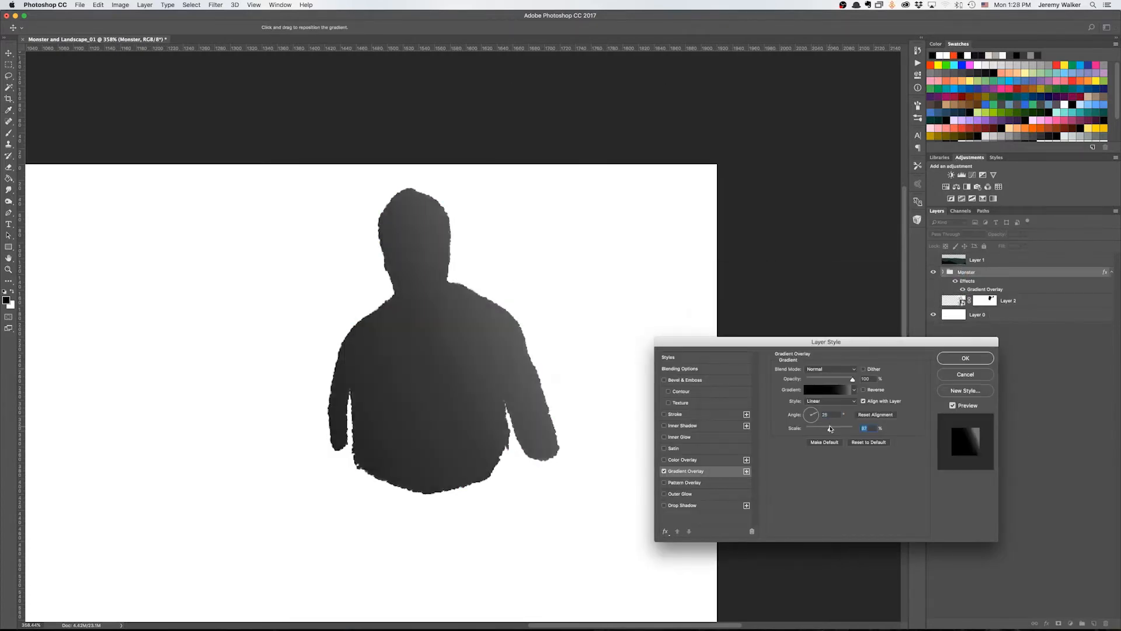
left_click(965, 357)
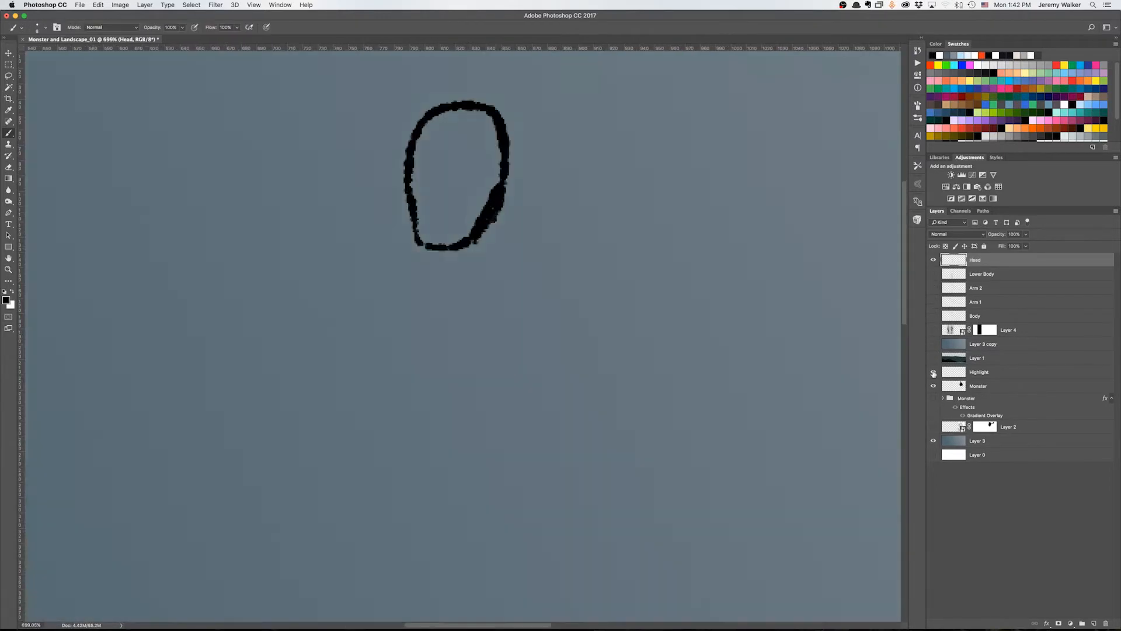
left_click(982, 274)
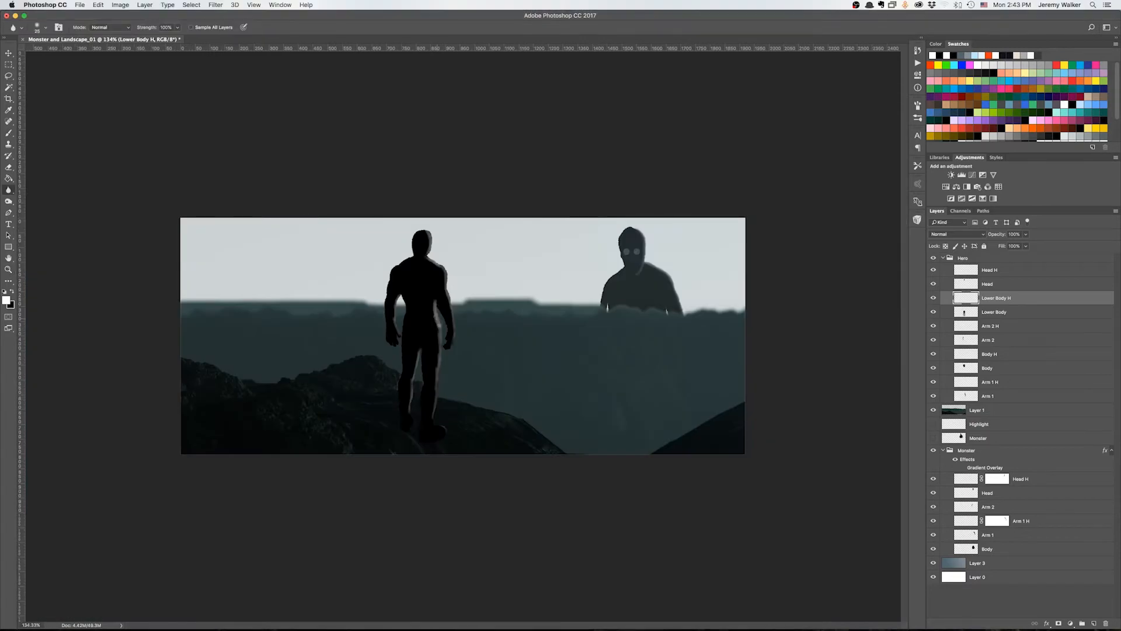
left_click(989, 269)
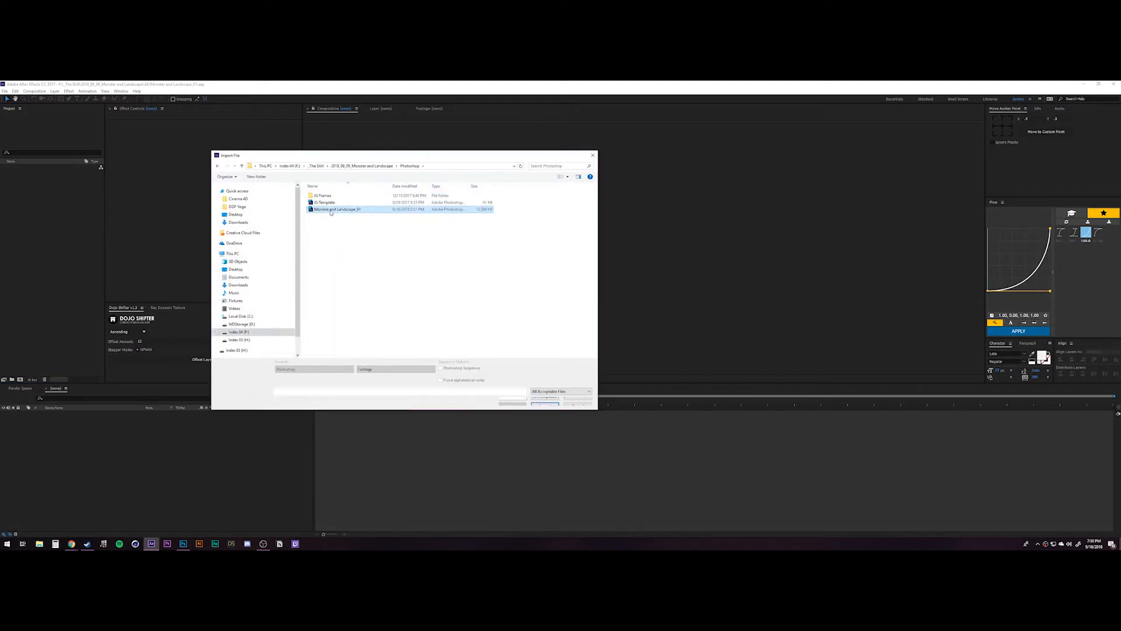
- Import the layered Monster and Landscape Photoshop file as a composition with retained layer sizes
left_click(543, 403)
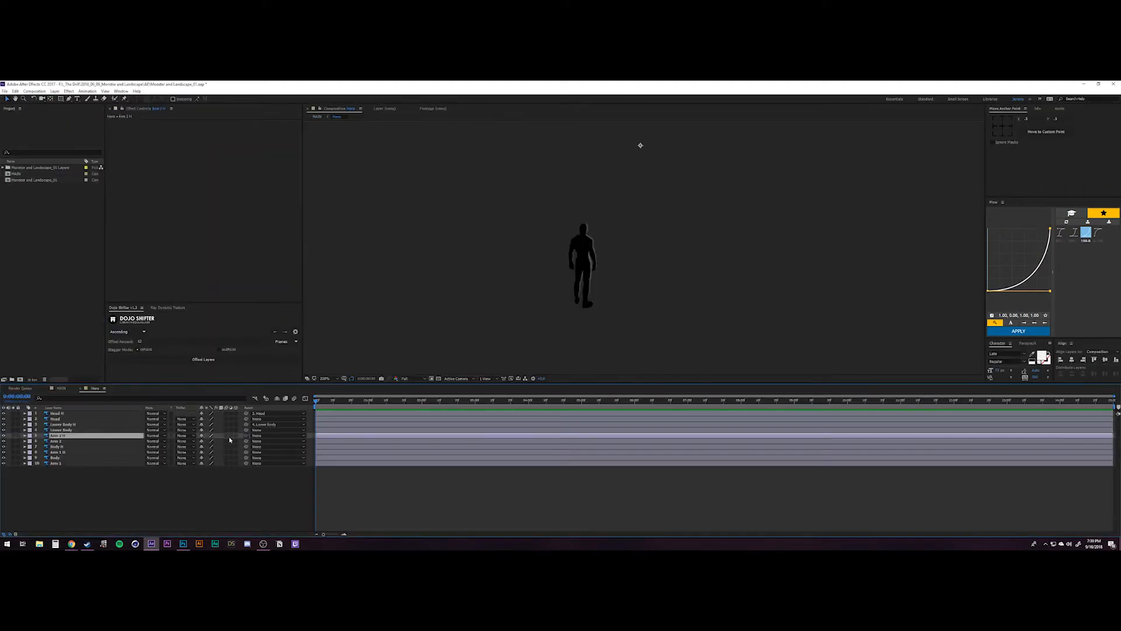
left_click(55, 418)
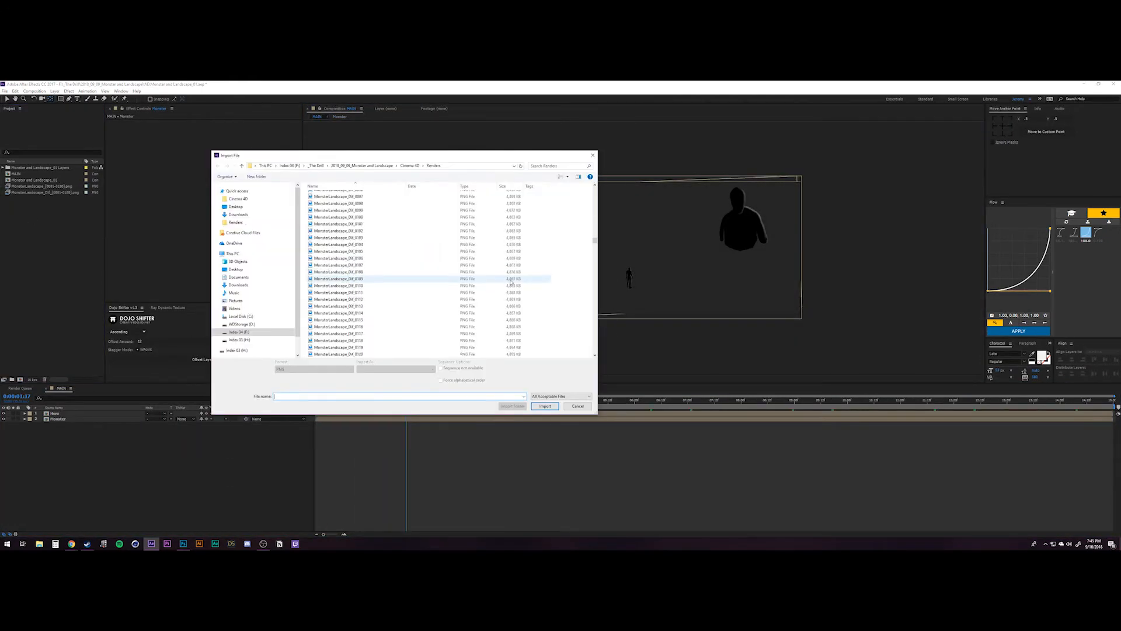
- Import the Cinema 4D landscape PNG render frames into the After Effects project
left_click(544, 405)
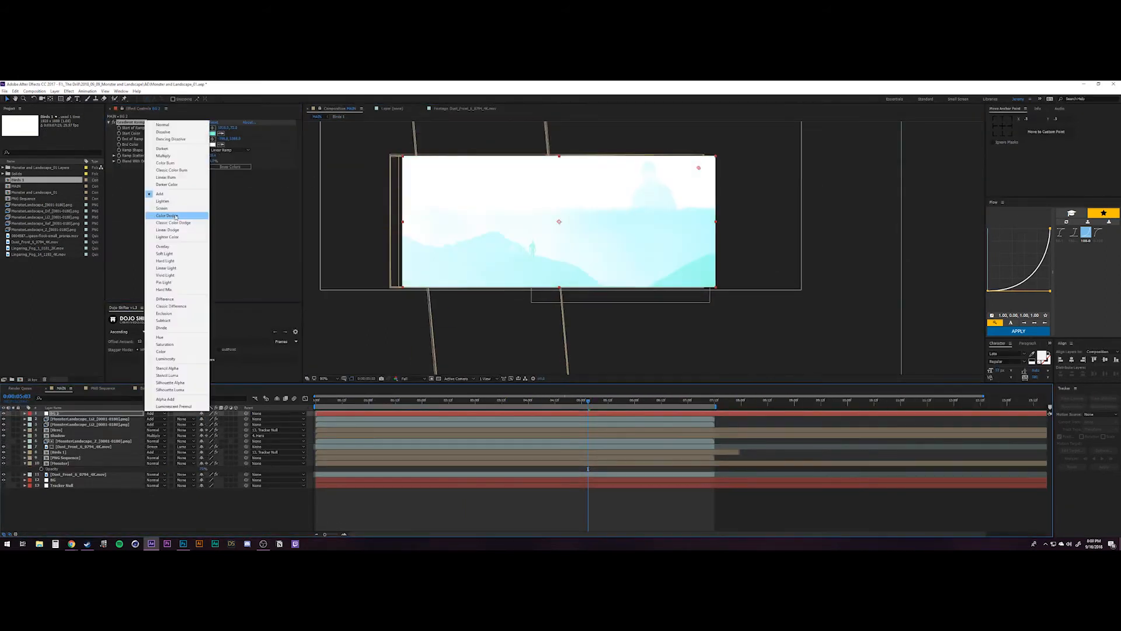
- Set a layer's blending mode to Color Dodge and create a new solid layer for grading
left_click(166, 216)
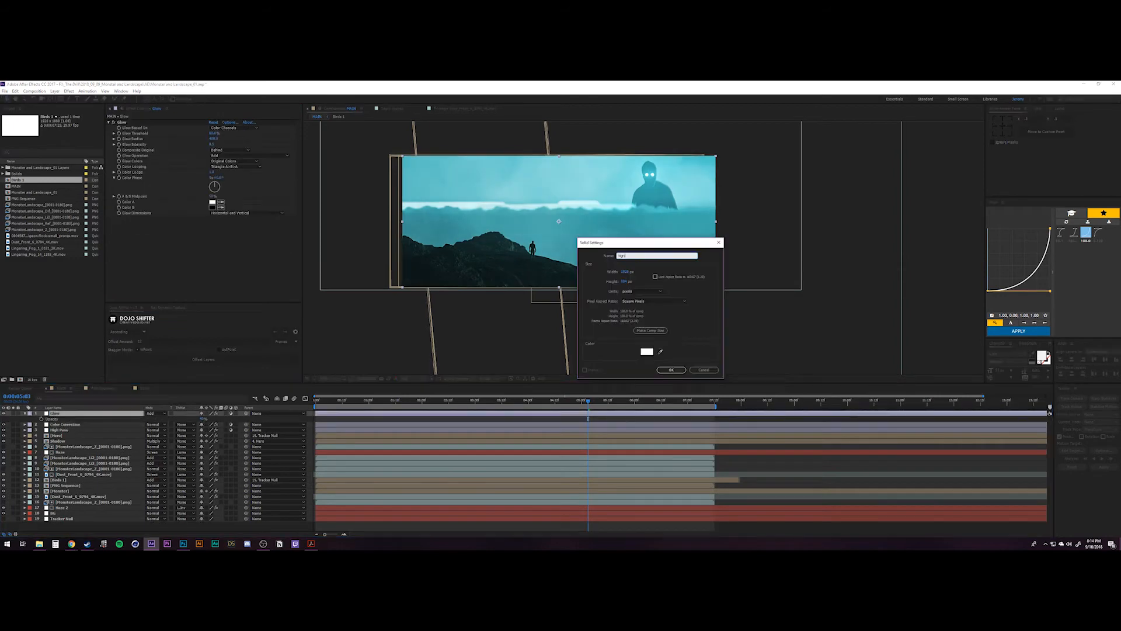
left_click(671, 370)
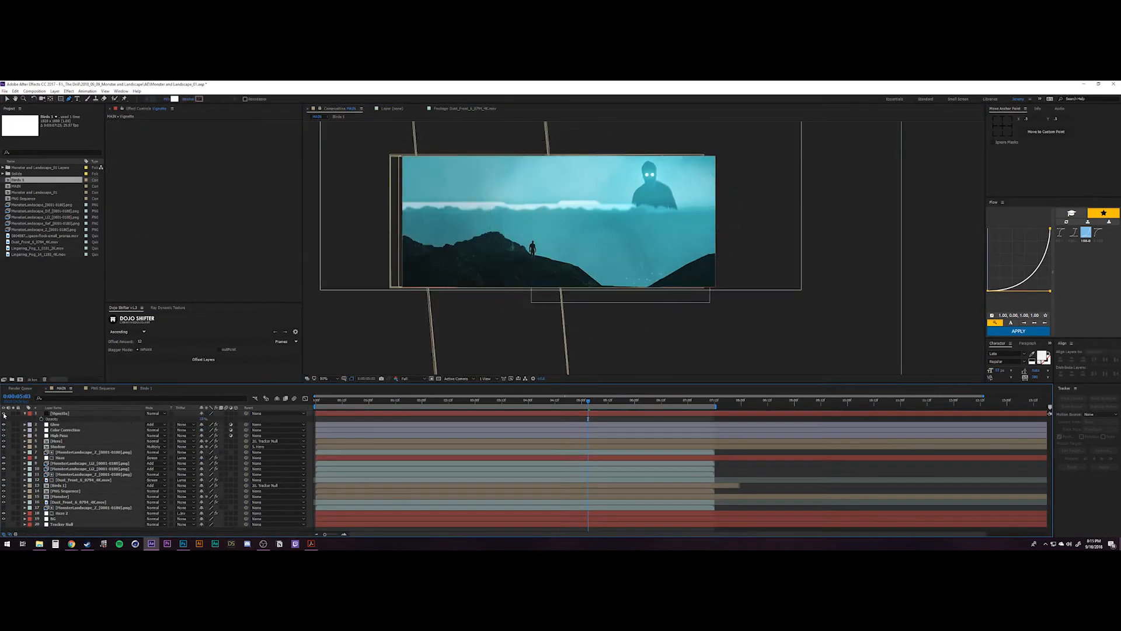